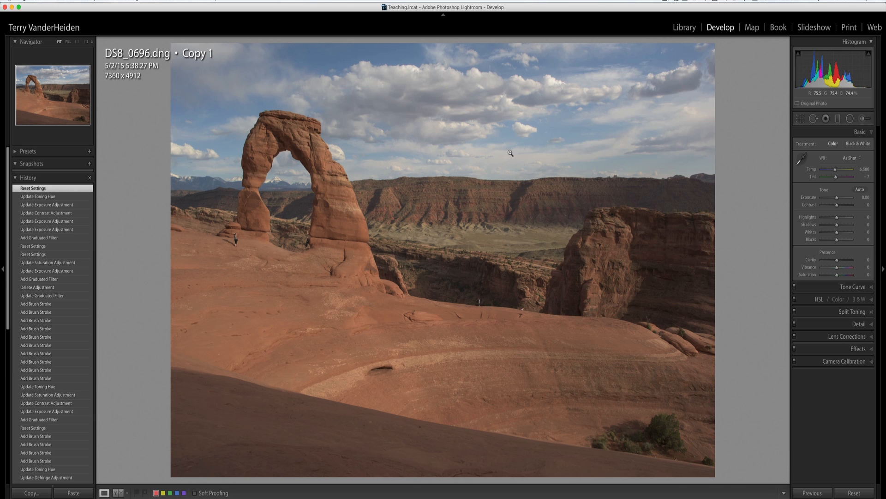
mouse_move(690, 86)
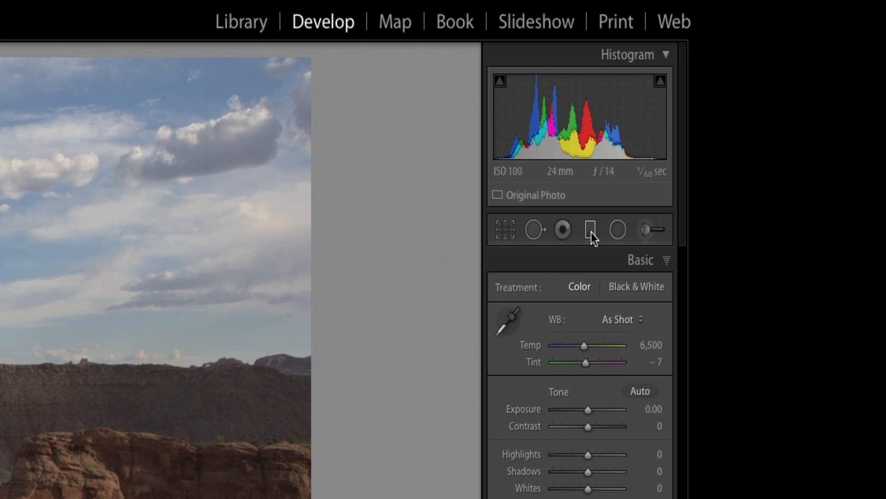
Drag a graduated filter from the top of the Delicate Arch sky down to the horizon.
left_click(590, 229)
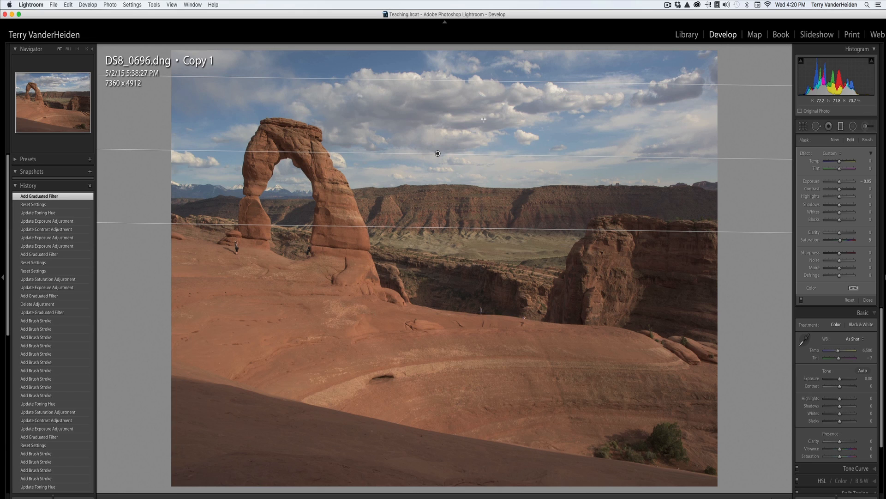
mouse_move(433, 191)
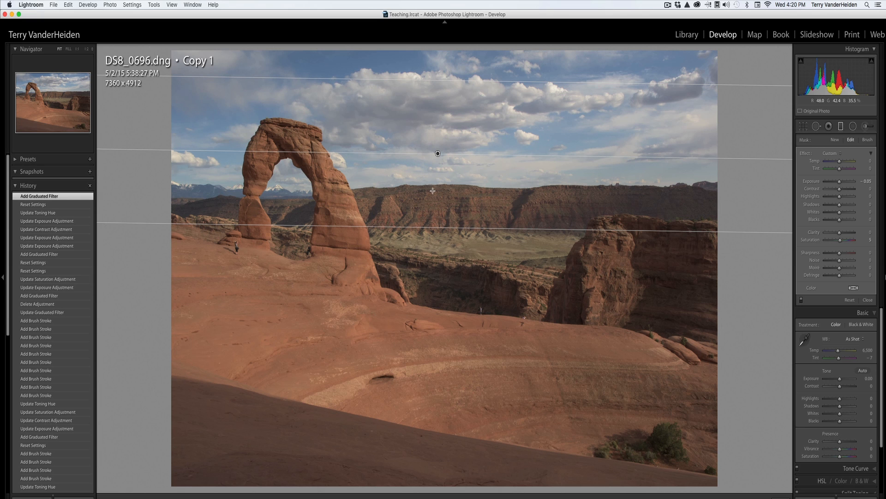
mouse_move(488, 167)
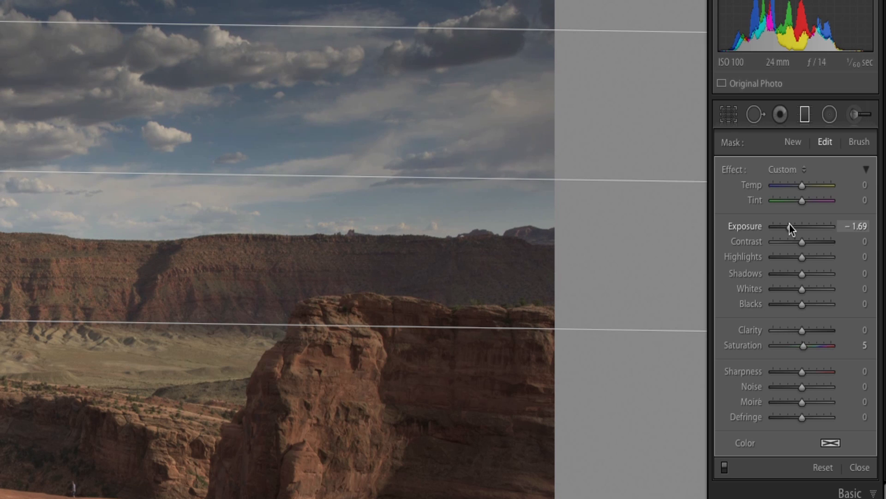
Set the graduated filter's Exposure to about -2.09.
left_click_drag(802, 226, 791, 226)
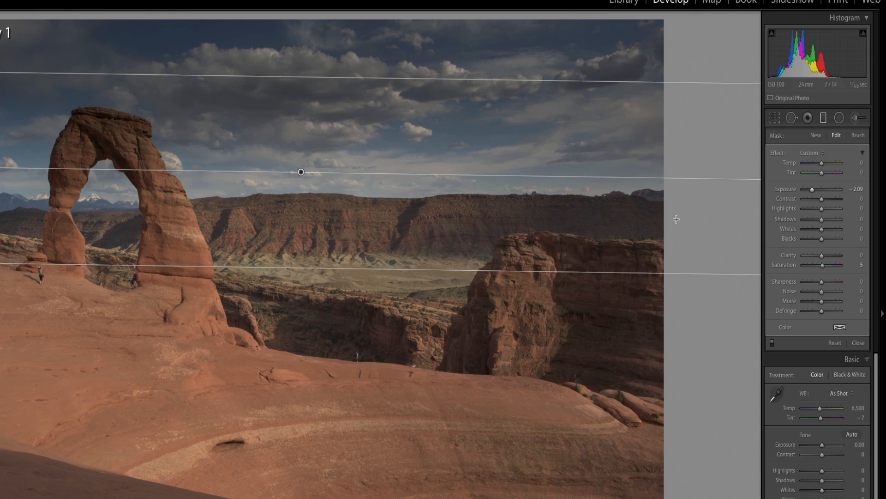
mouse_move(768, 277)
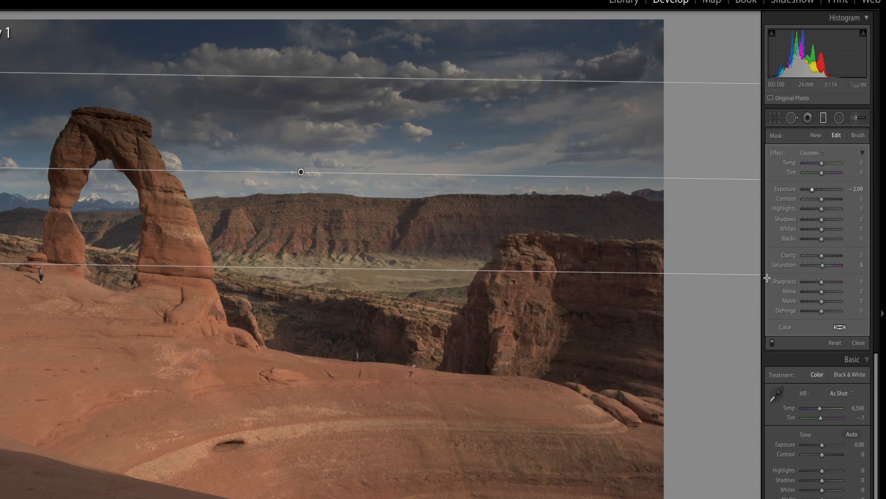
Apply a deep teal-blue color tint to the graduated filter.
left_click(841, 327)
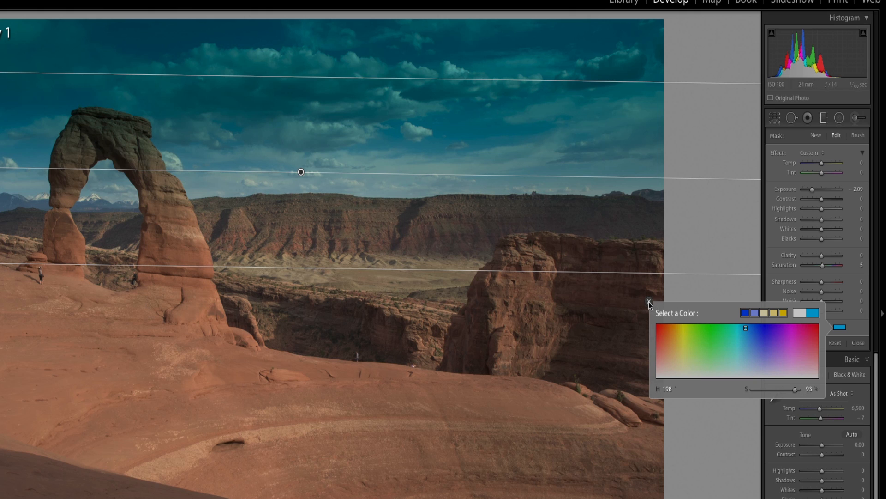
left_click(649, 301)
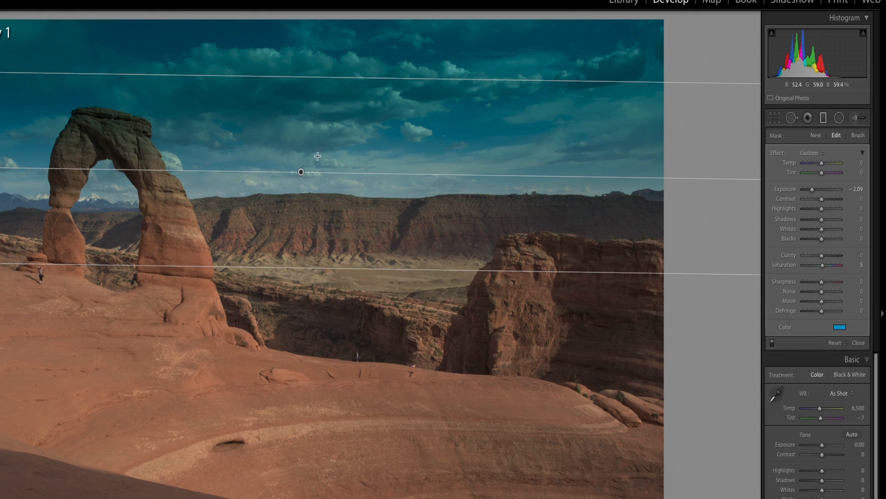
mouse_move(474, 46)
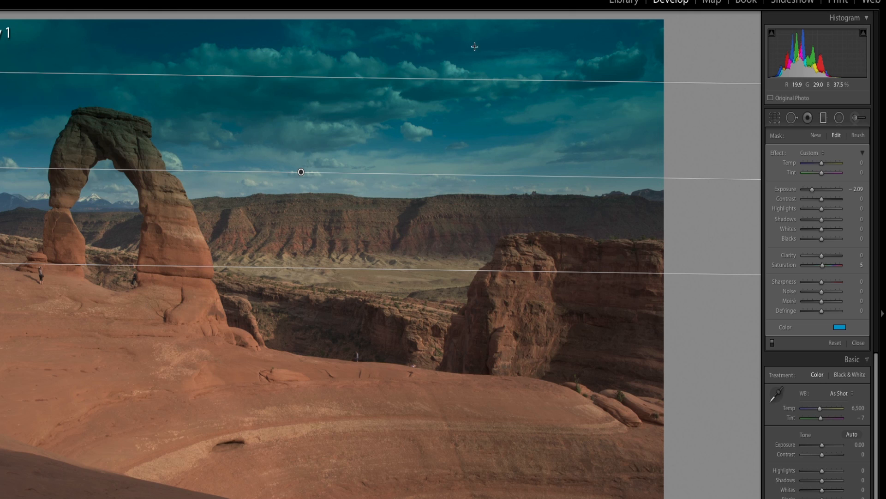
mouse_move(388, 141)
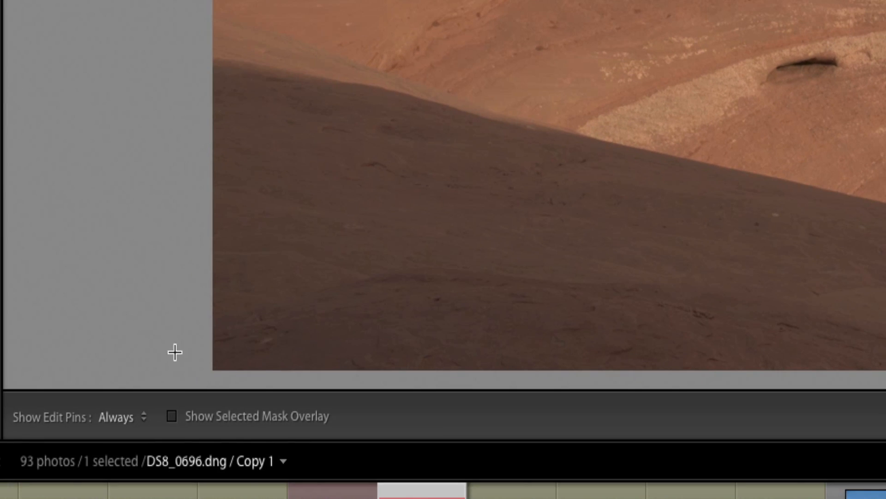
Turn on Show Selected Mask Overlay so the mask appears in red.
left_click(172, 416)
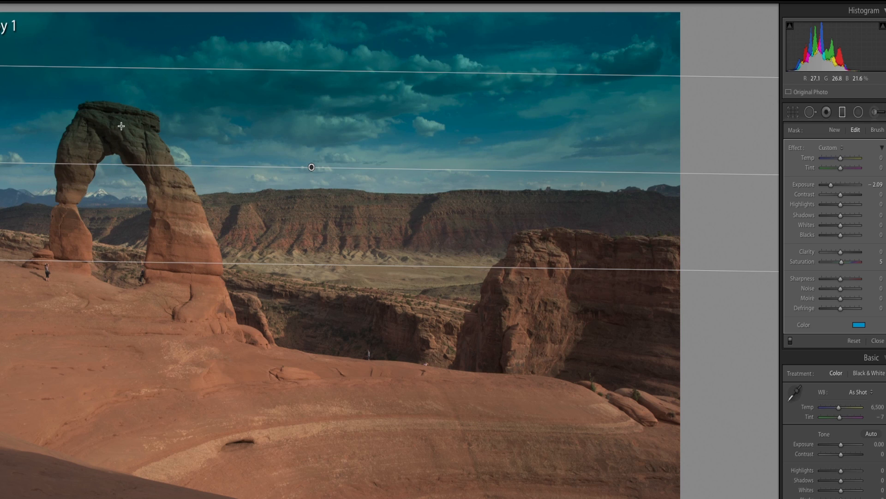
mouse_move(96, 126)
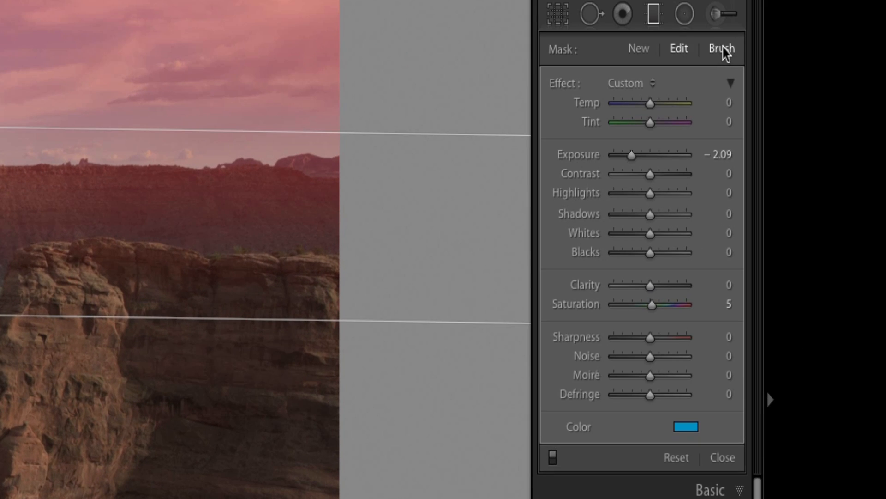
Switch the mask brush to Erase and lower its Feather and Flow.
left_click(722, 49)
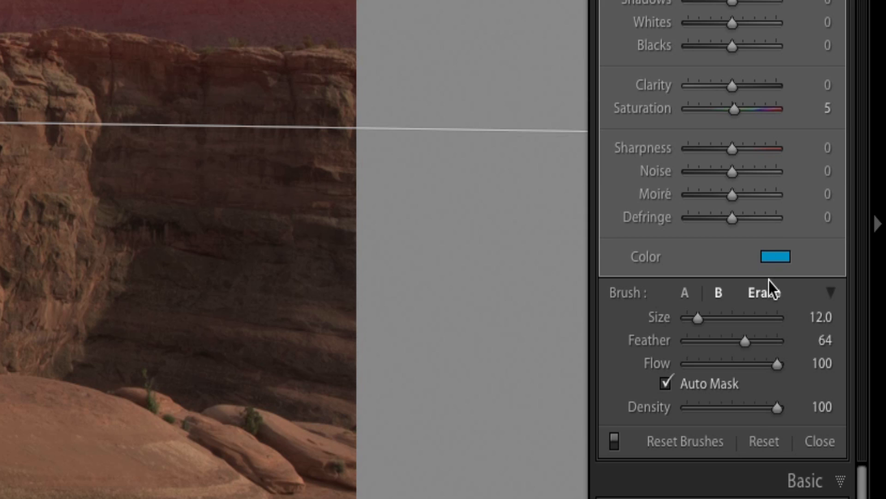
left_click_drag(780, 364, 743, 364)
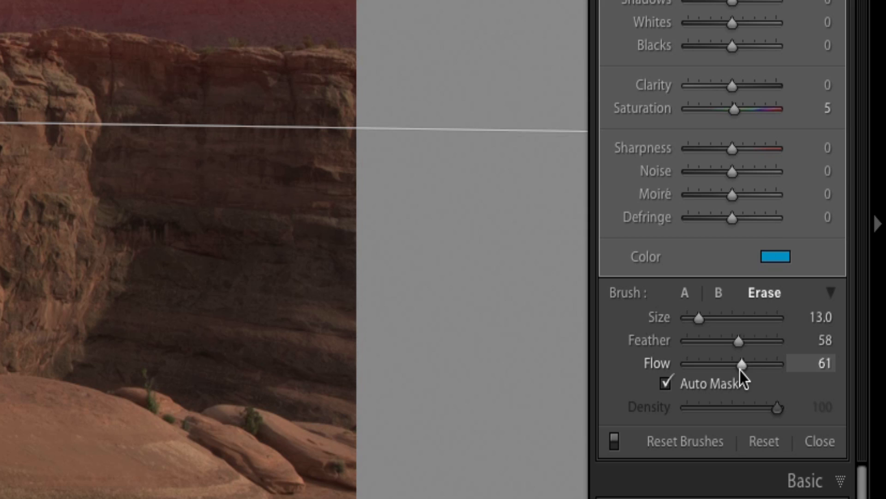
left_click_drag(743, 365, 783, 364)
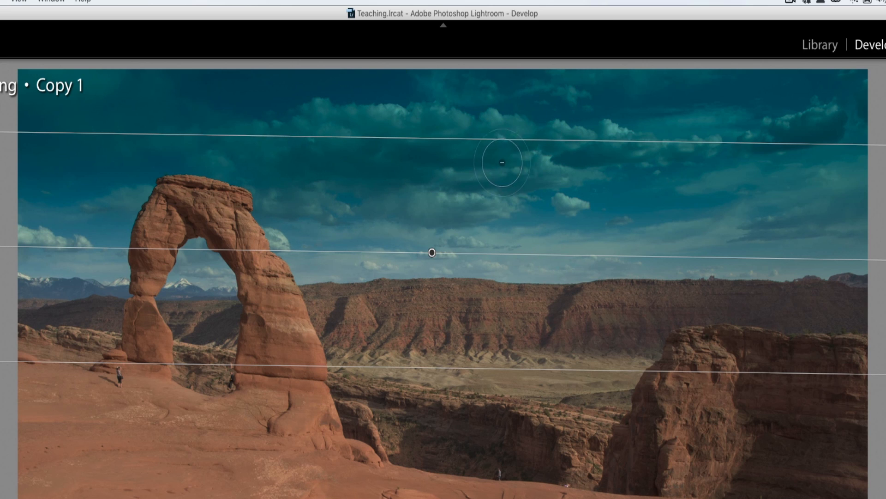
Erase the sky adjustment from the clouds and set eraser Flow to about 76.
left_click_drag(502, 162, 358, 194)
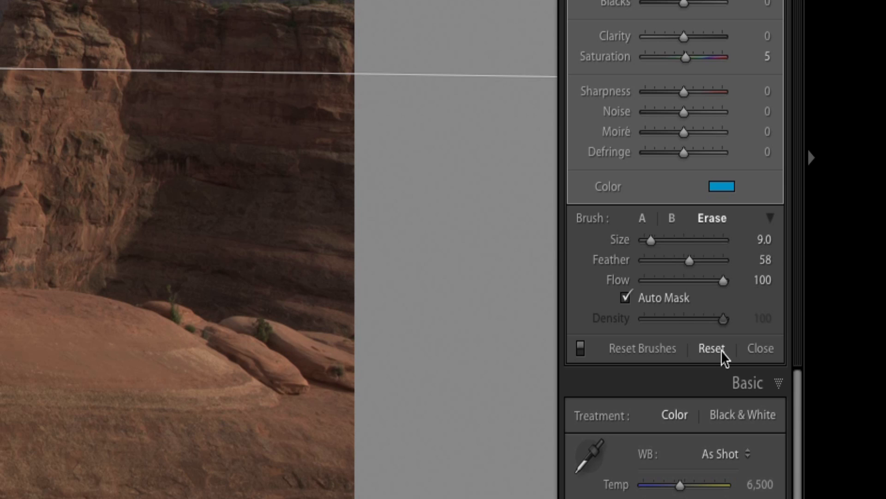
left_click_drag(725, 281, 705, 280)
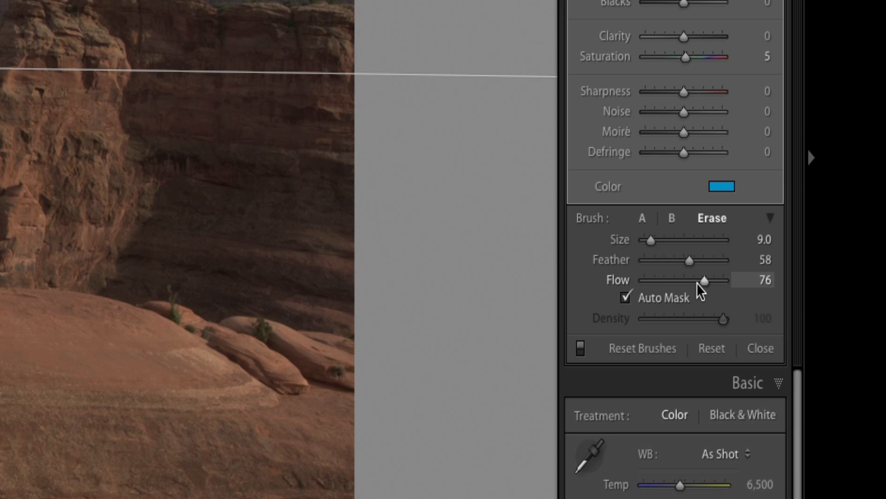
left_click_drag(705, 280, 675, 279)
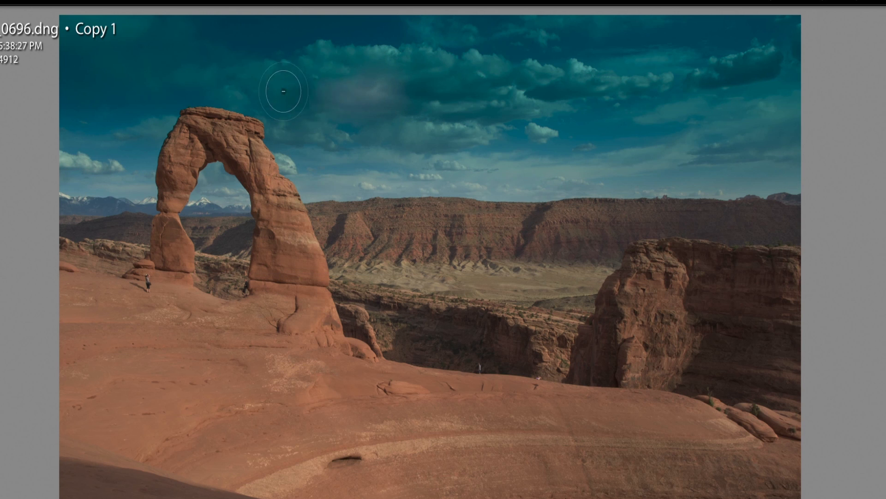
mouse_move(388, 78)
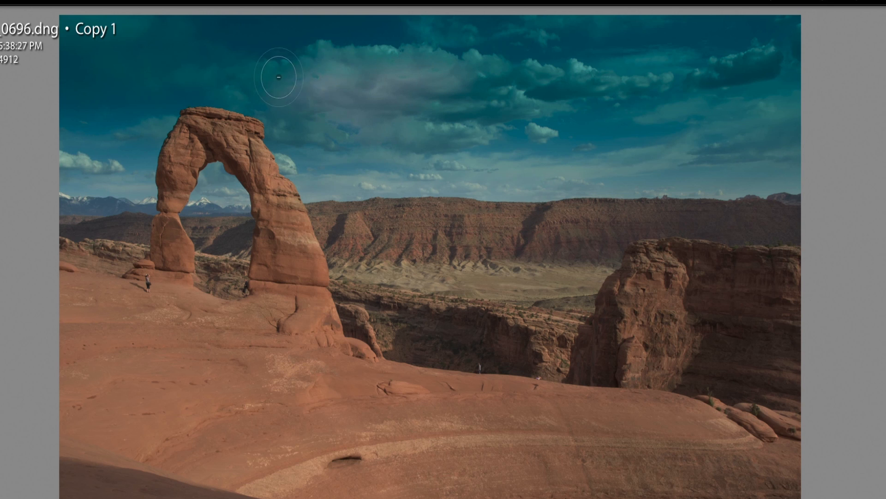
mouse_move(374, 60)
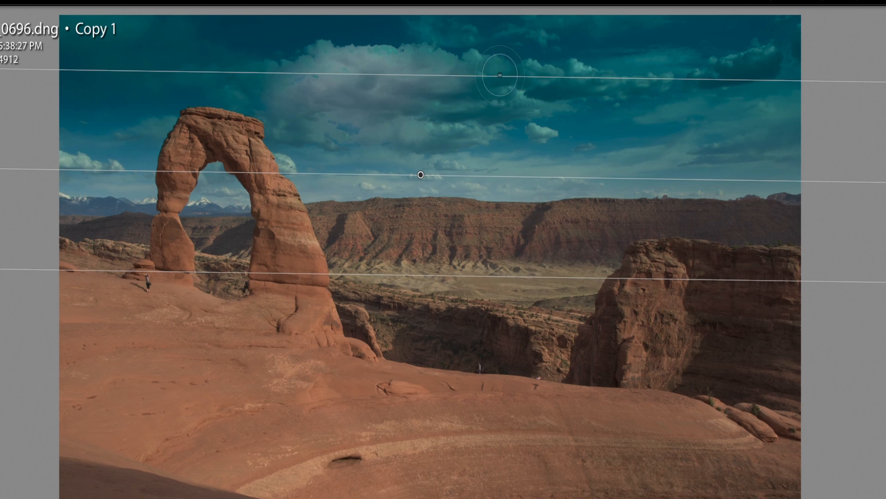
mouse_move(683, 374)
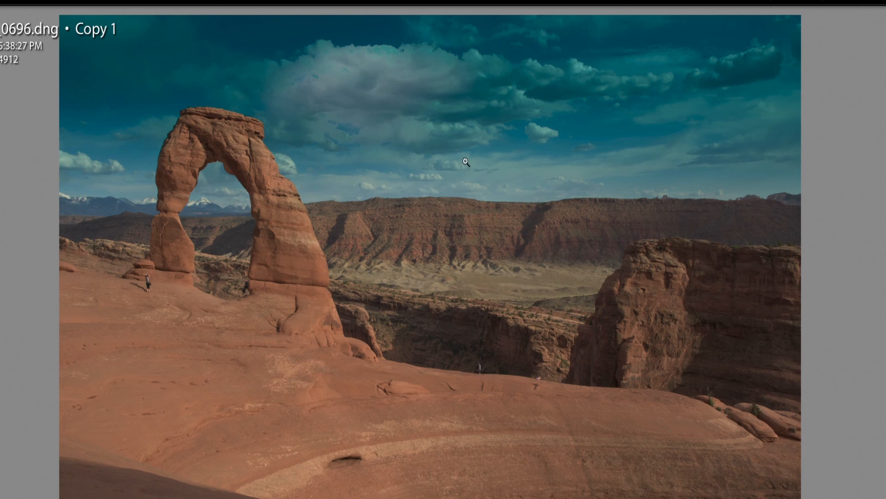
mouse_move(763, 234)
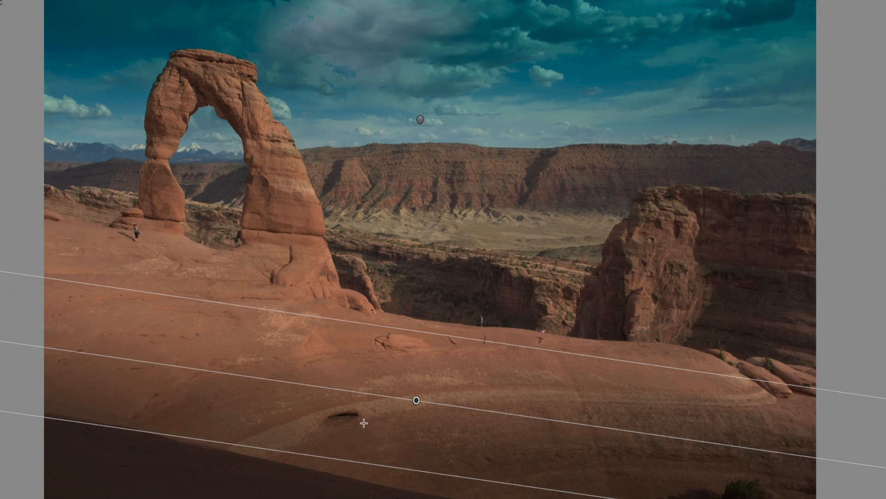
mouse_move(846, 383)
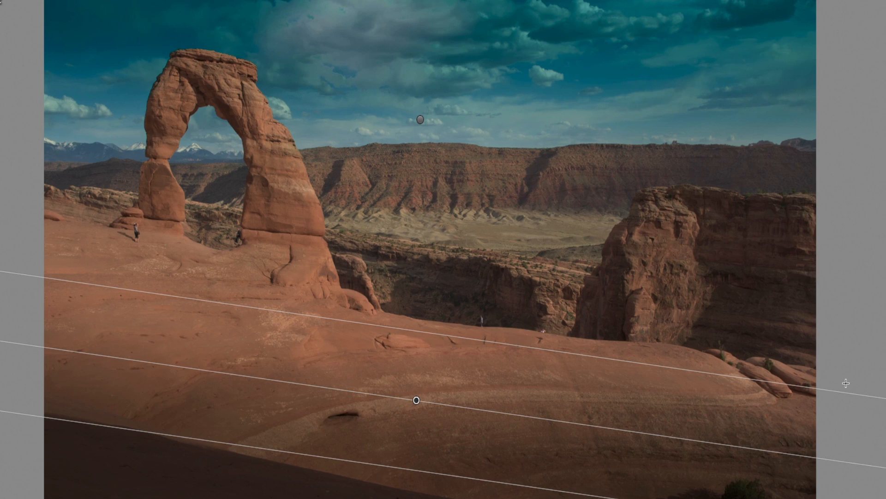